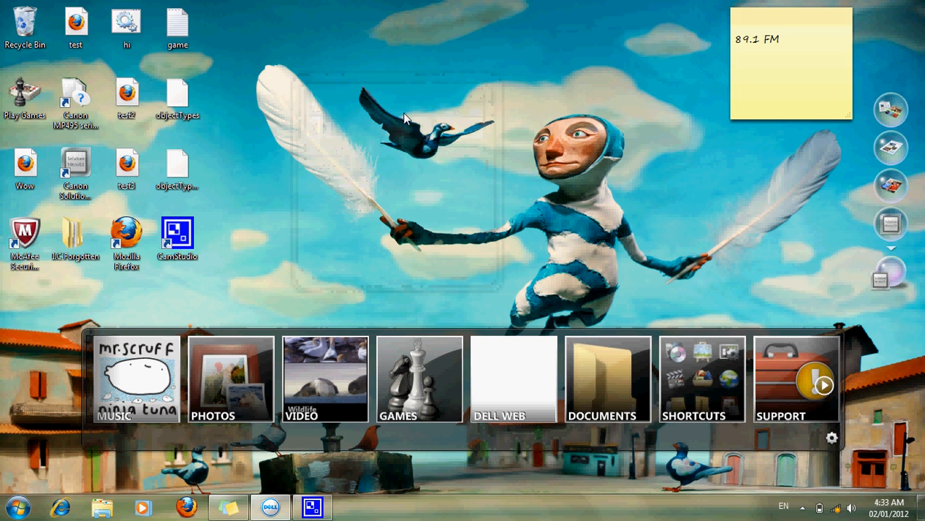
pyautogui.moveTo(433, 327)
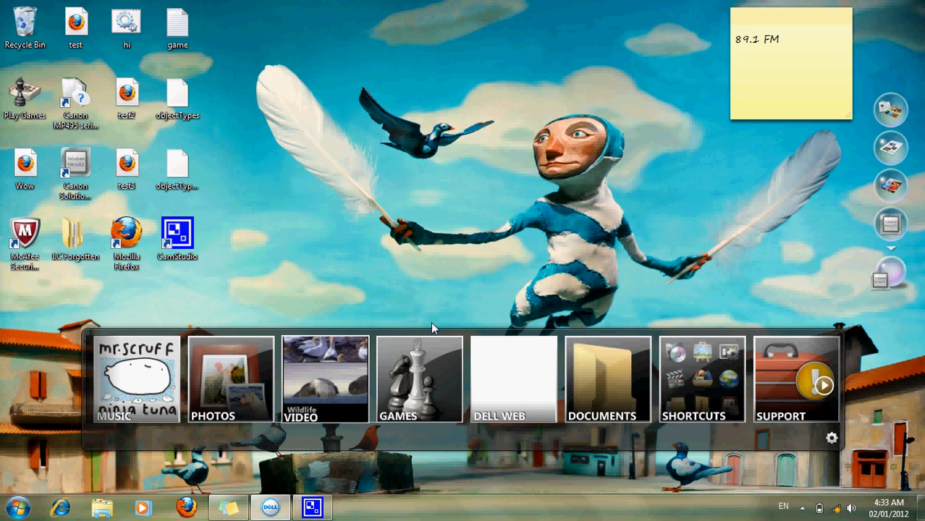
pyautogui.moveTo(385, 209)
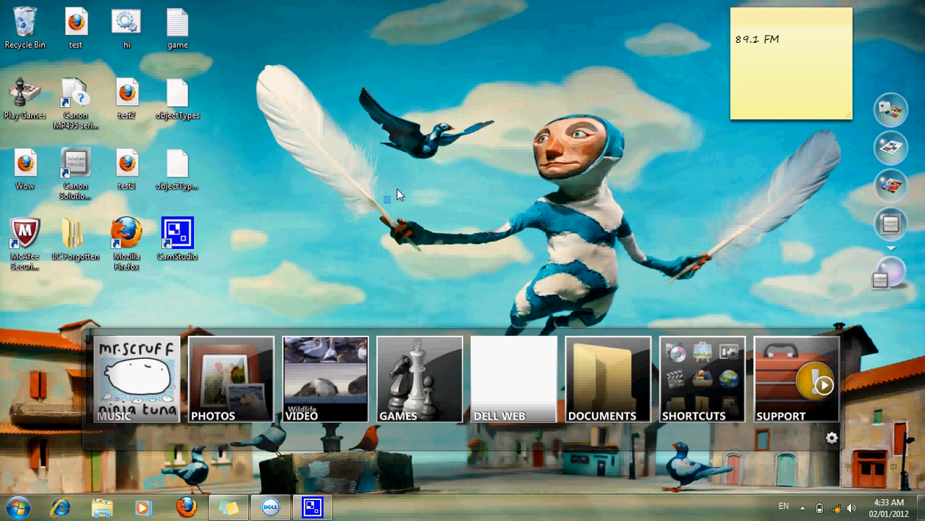
pyautogui.moveTo(370, 220)
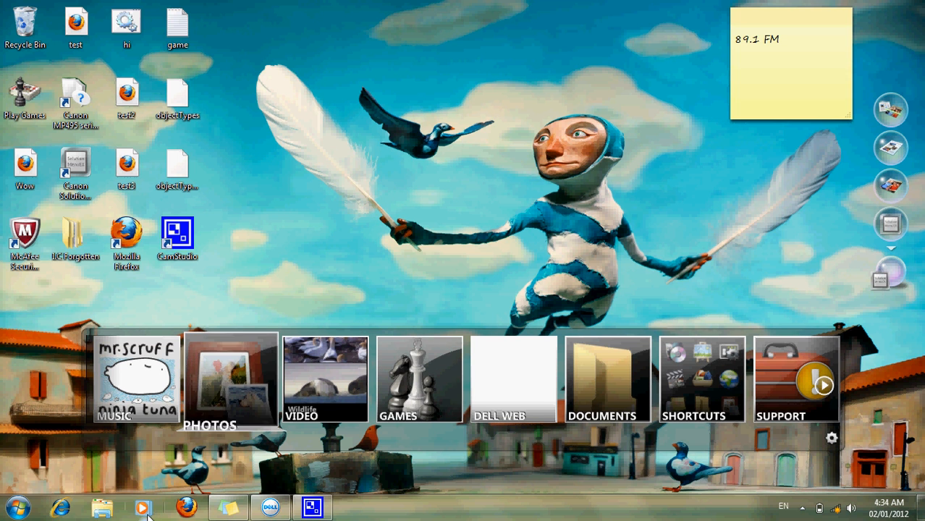
# Launch Audacity from the desktop shortcut so an empty project opens.
pyautogui.click(17, 510)
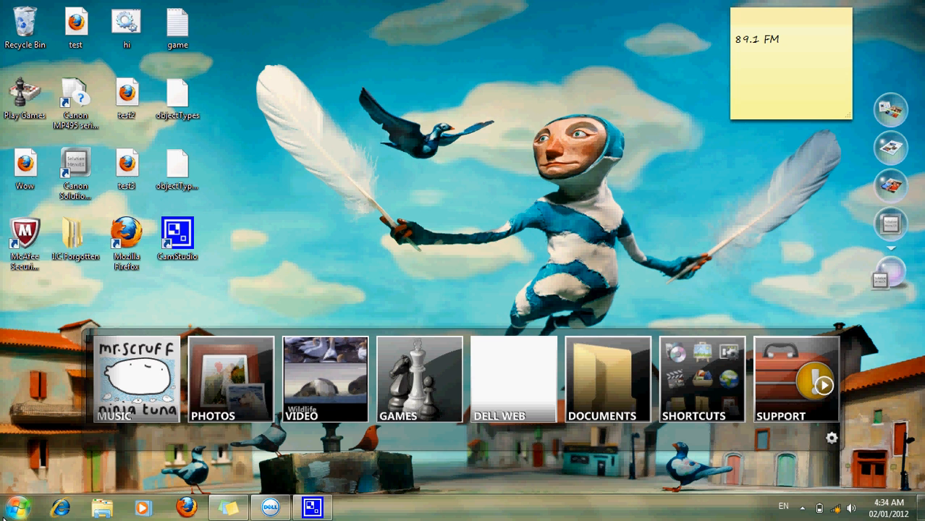
pyautogui.moveTo(353, 183)
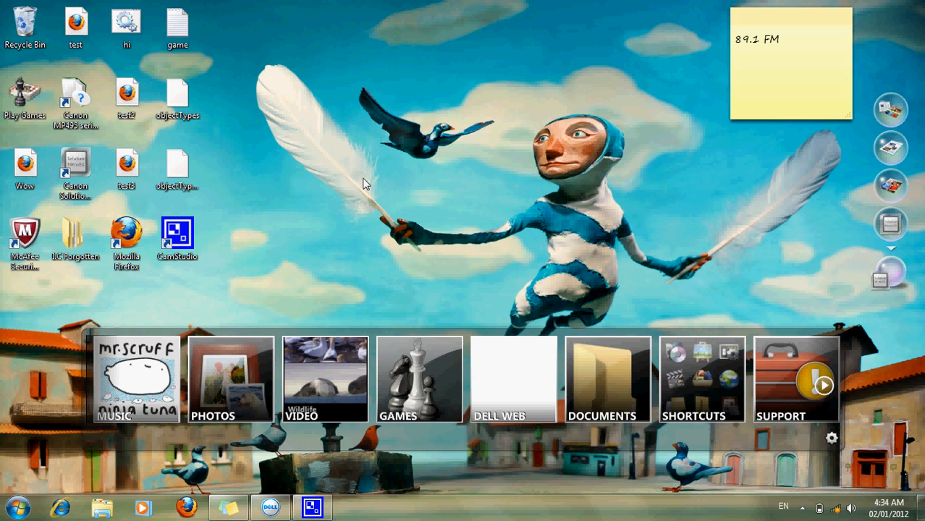
pyautogui.click(16, 504)
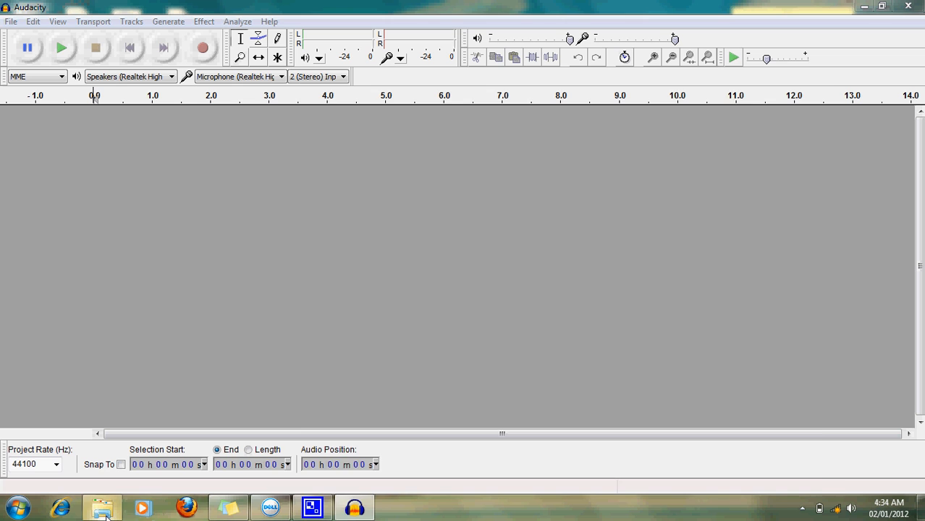
# Load the Vanessa Carlton MP3 from Downloads into Audacity as a stereo track.
pyautogui.click(102, 514)
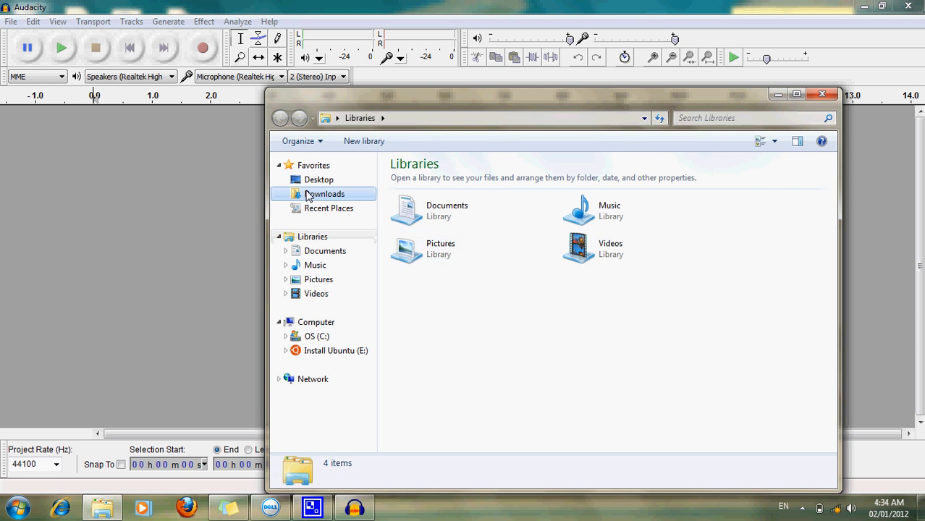
pyautogui.doubleClick(324, 194)
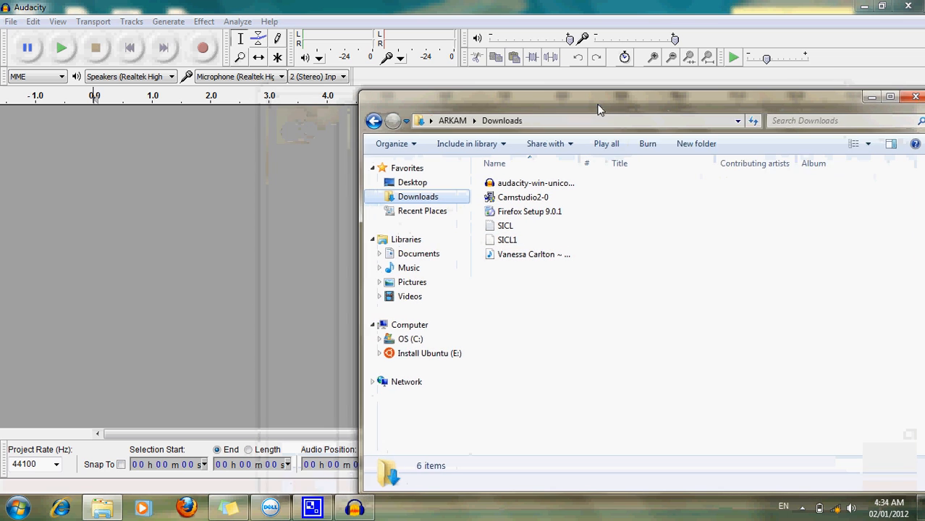
pyautogui.click(537, 255)
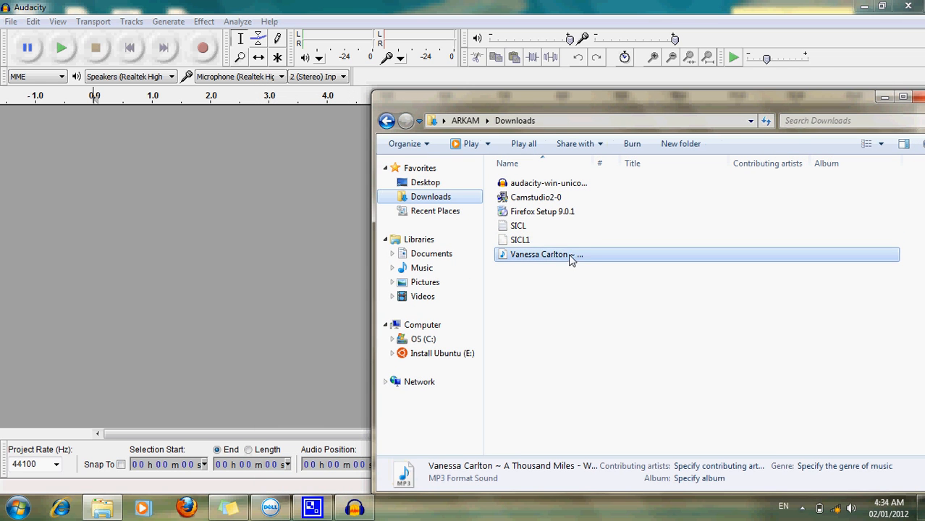
pyautogui.doubleClick(539, 255)
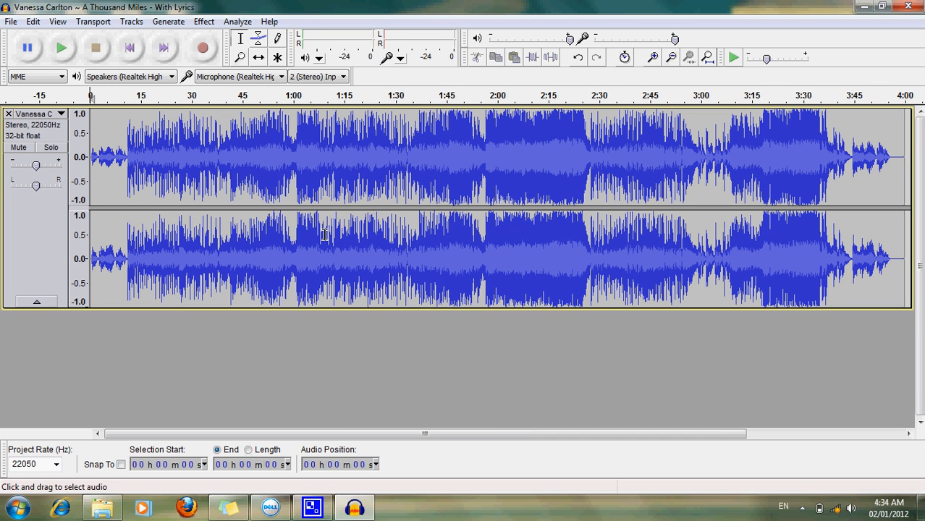
pyautogui.moveTo(119, 200)
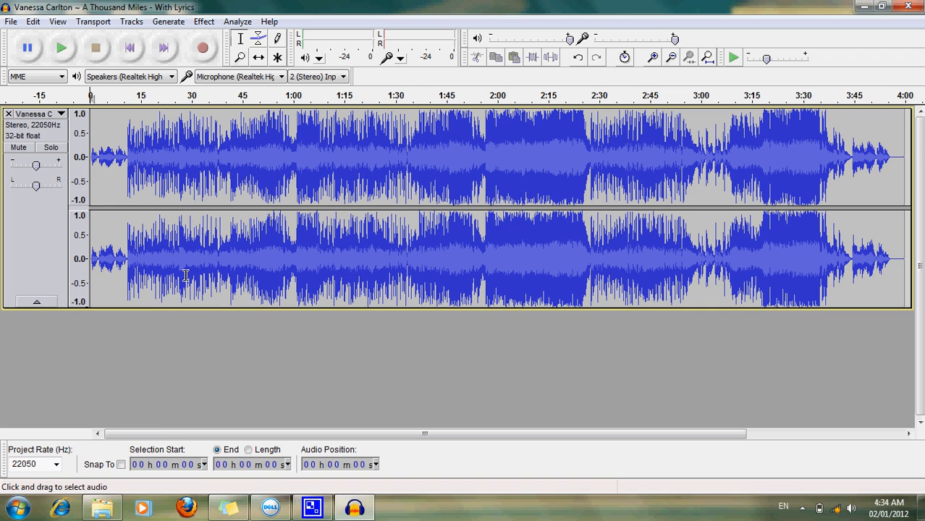
pyautogui.moveTo(119, 108)
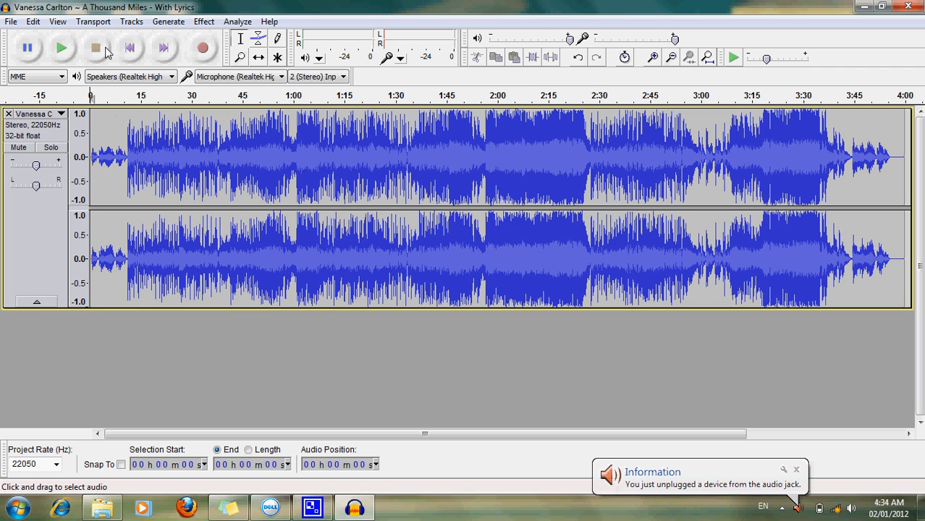
pyautogui.click(60, 49)
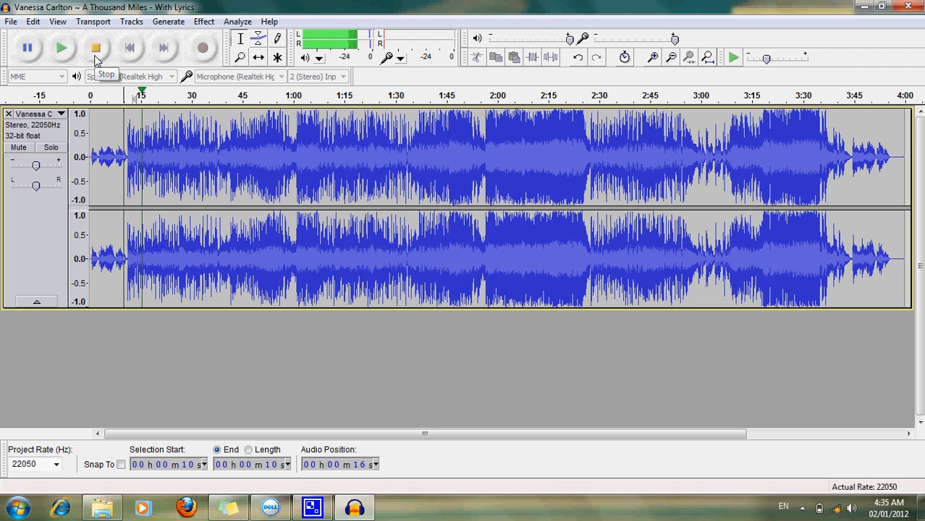
pyautogui.click(99, 50)
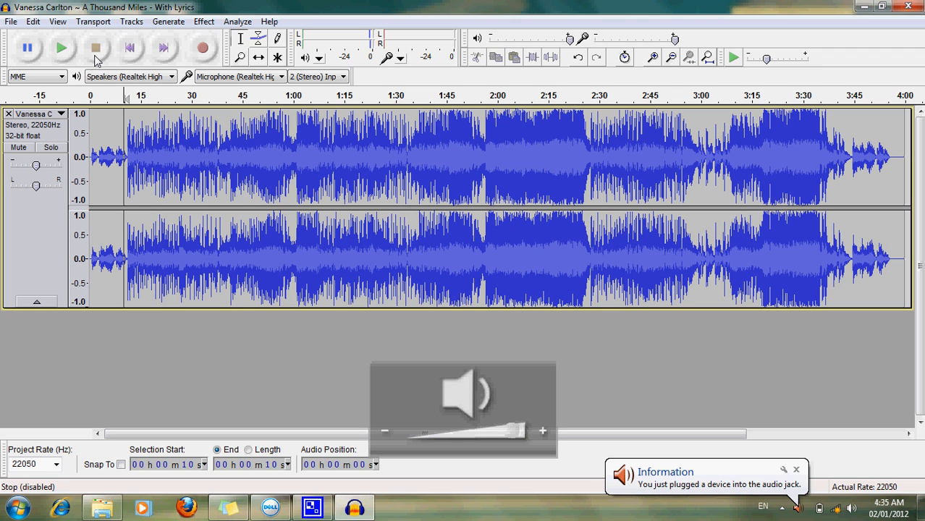
pyautogui.moveTo(528, 432); pyautogui.dragTo(432, 431)
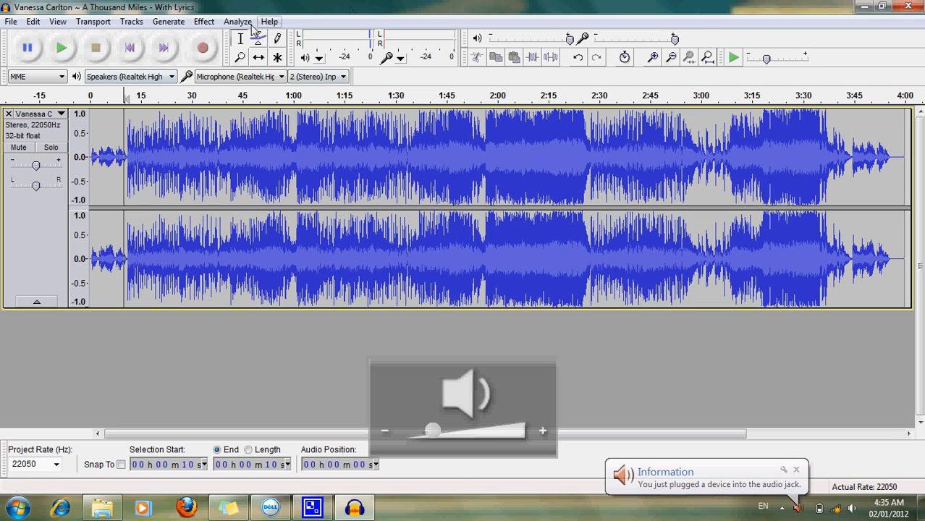
pyautogui.click(206, 22)
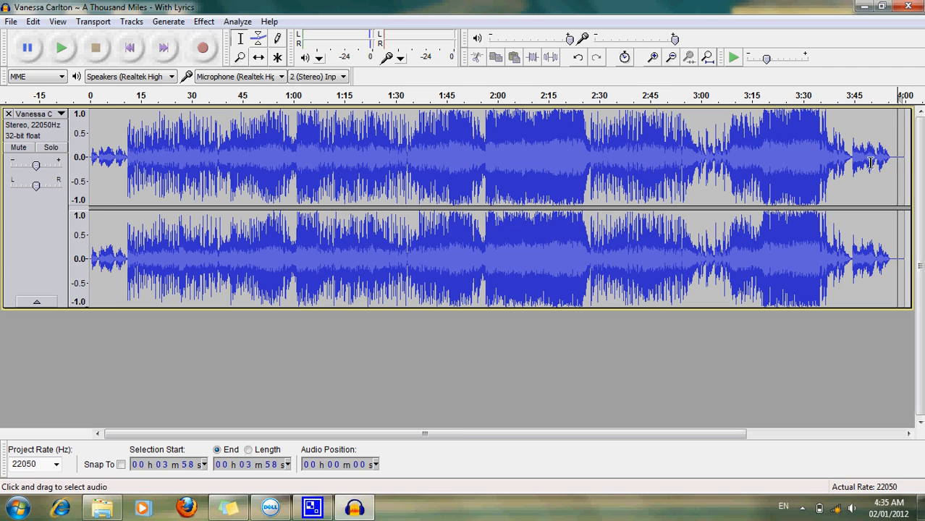
pyautogui.moveTo(599, 159); pyautogui.dragTo(900, 159)
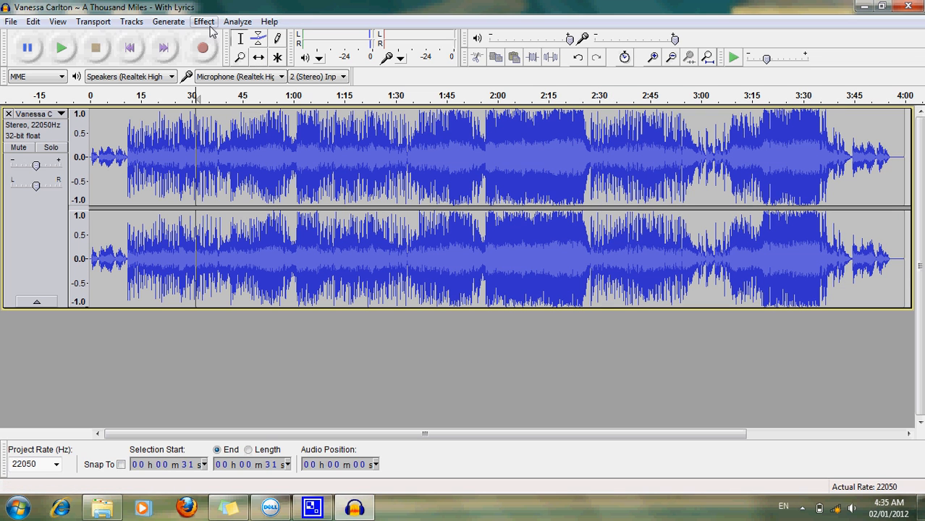
# Apply Change Pitch, Down by -19% (about 3.65 semitones), to the whole track.
pyautogui.click(206, 22)
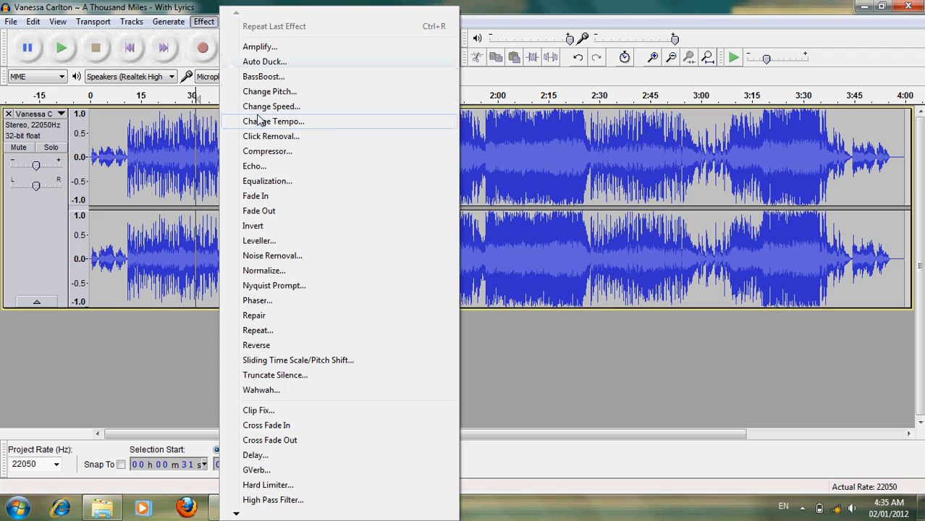
pyautogui.moveTo(269, 91)
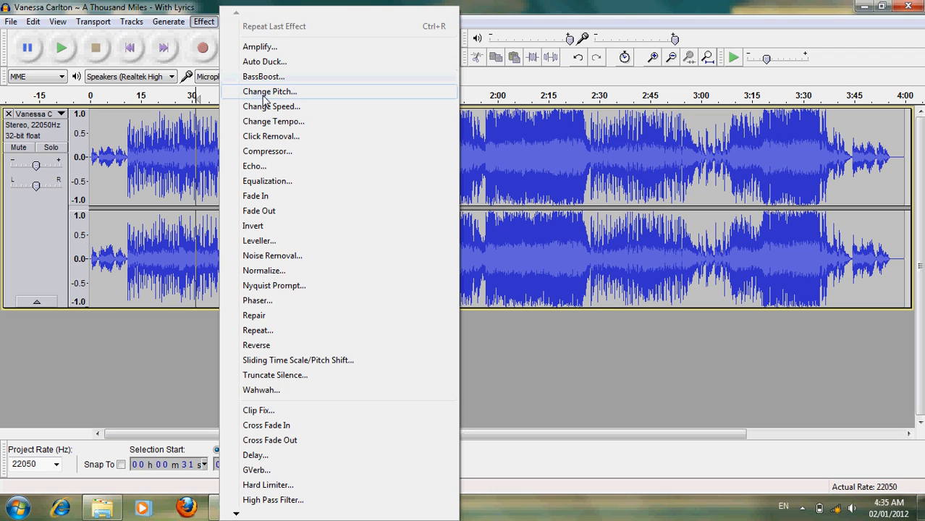
pyautogui.moveTo(272, 107)
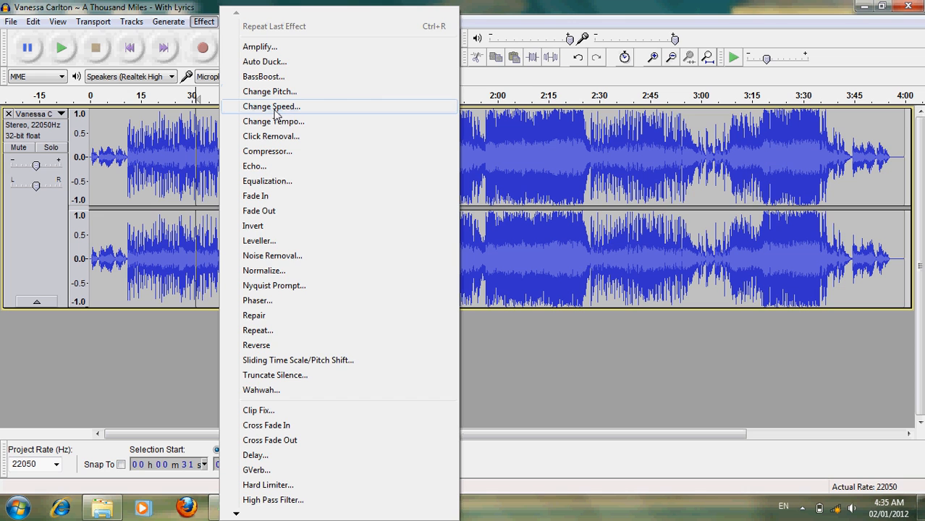
pyautogui.click(269, 91)
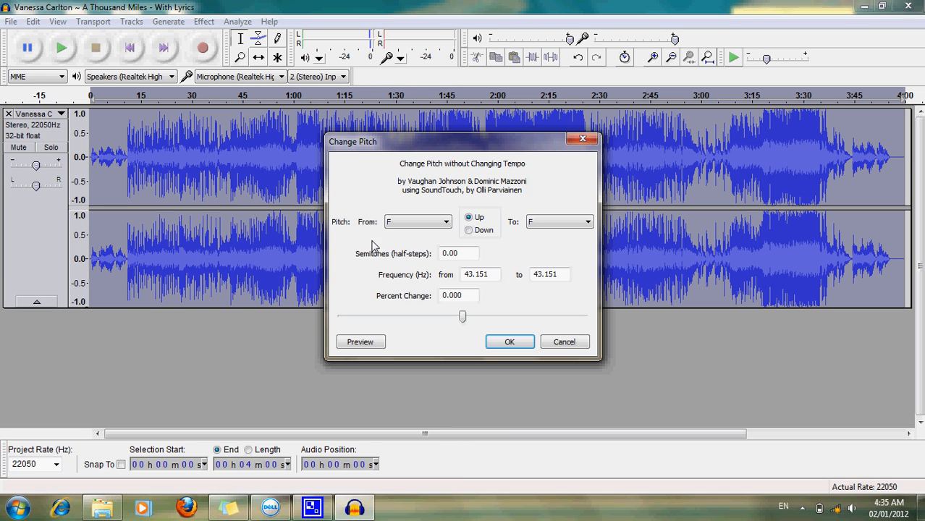
pyautogui.moveTo(460, 318)
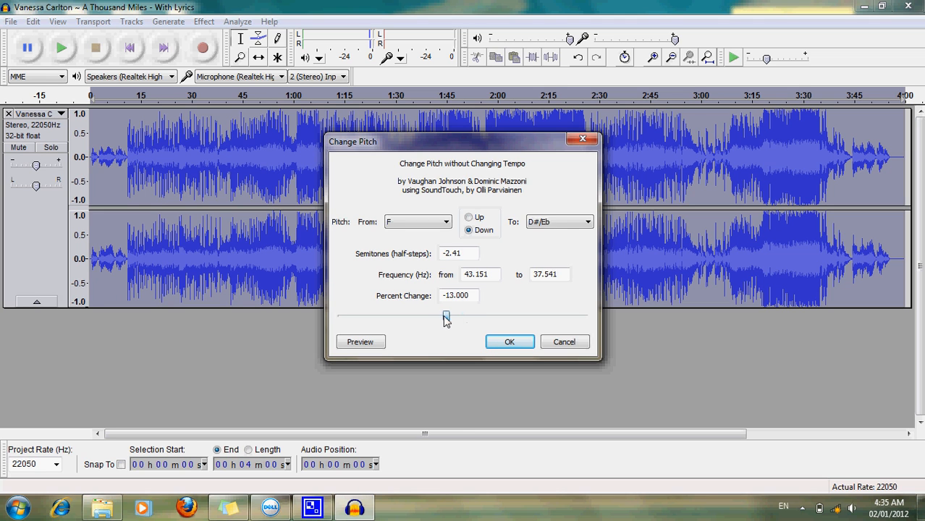
pyautogui.moveTo(446, 317); pyautogui.dragTo(437, 317)
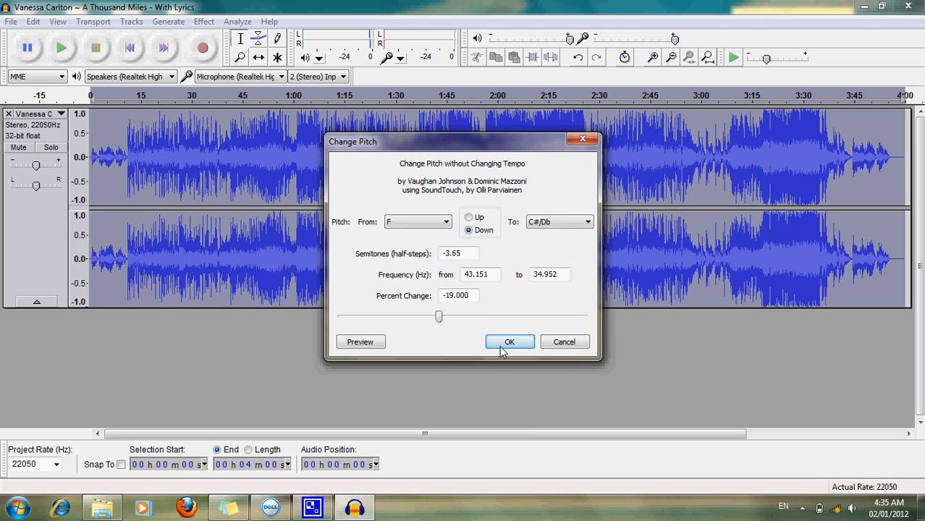
pyautogui.click(510, 341)
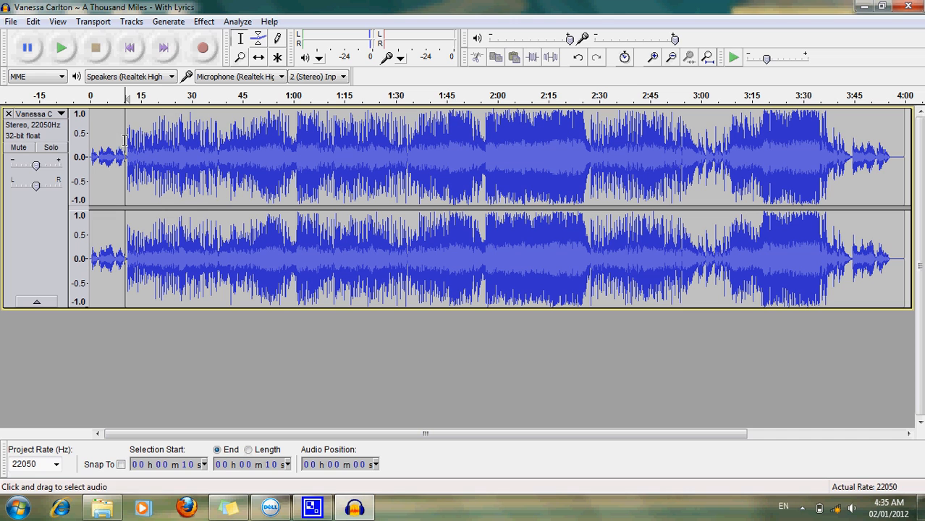
pyautogui.moveTo(112, 197)
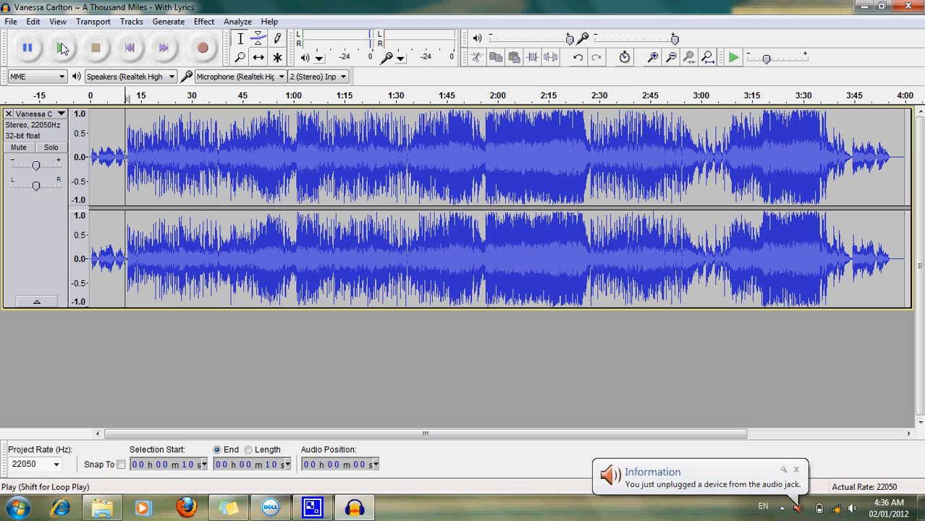
pyautogui.click(64, 46)
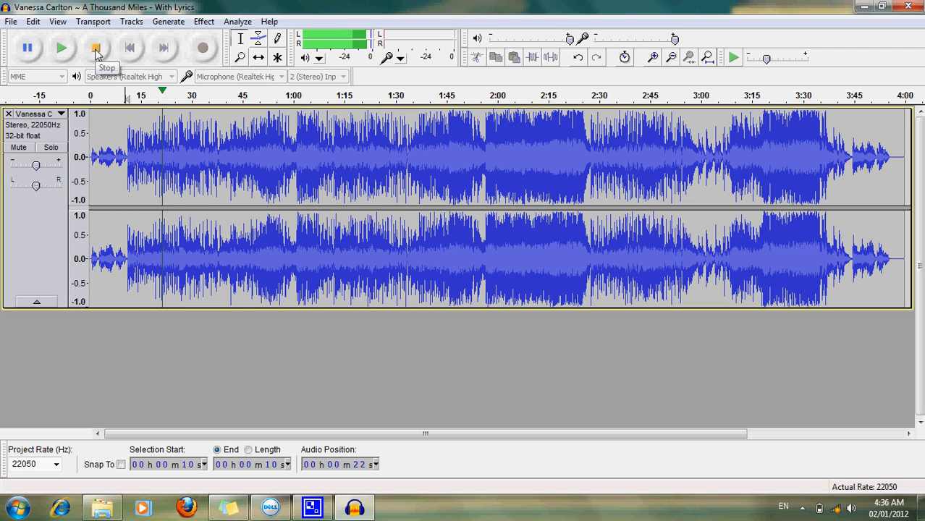
pyautogui.click(95, 49)
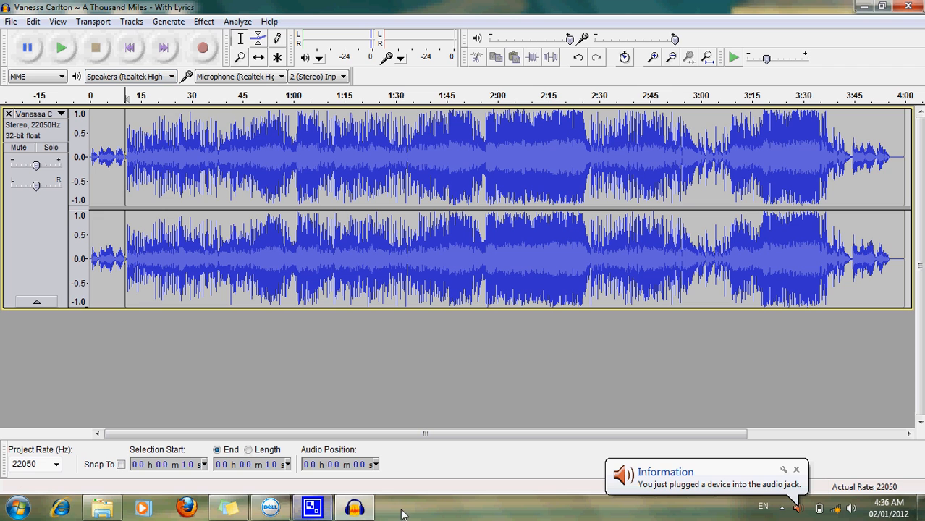
pyautogui.click(802, 499)
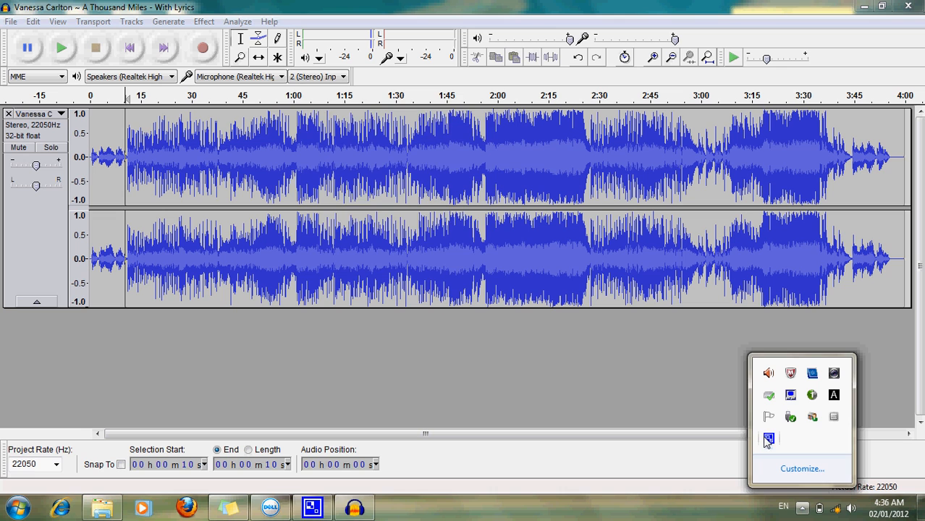
pyautogui.click(769, 437)
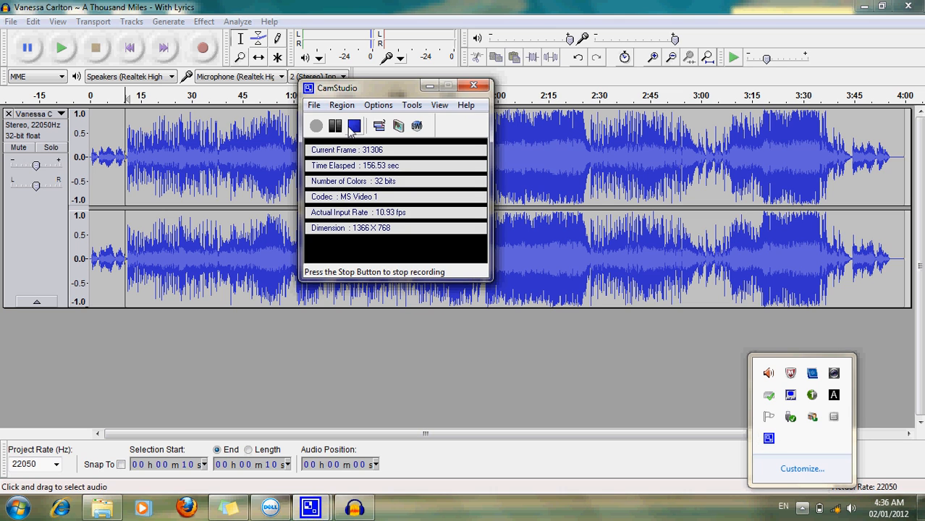